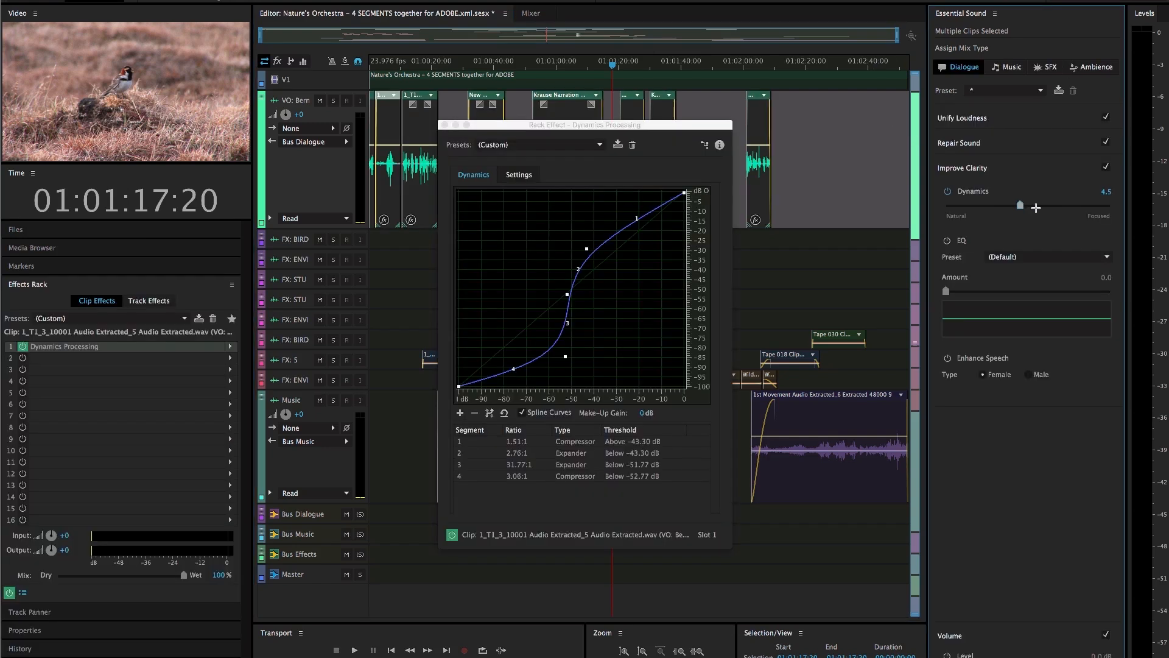
Lower the Improve Clarity Dynamics amount for the narration clips.
{"action": "left_click_drag", "start_coordinate": [1020, 205], "coordinate": [968, 204]}
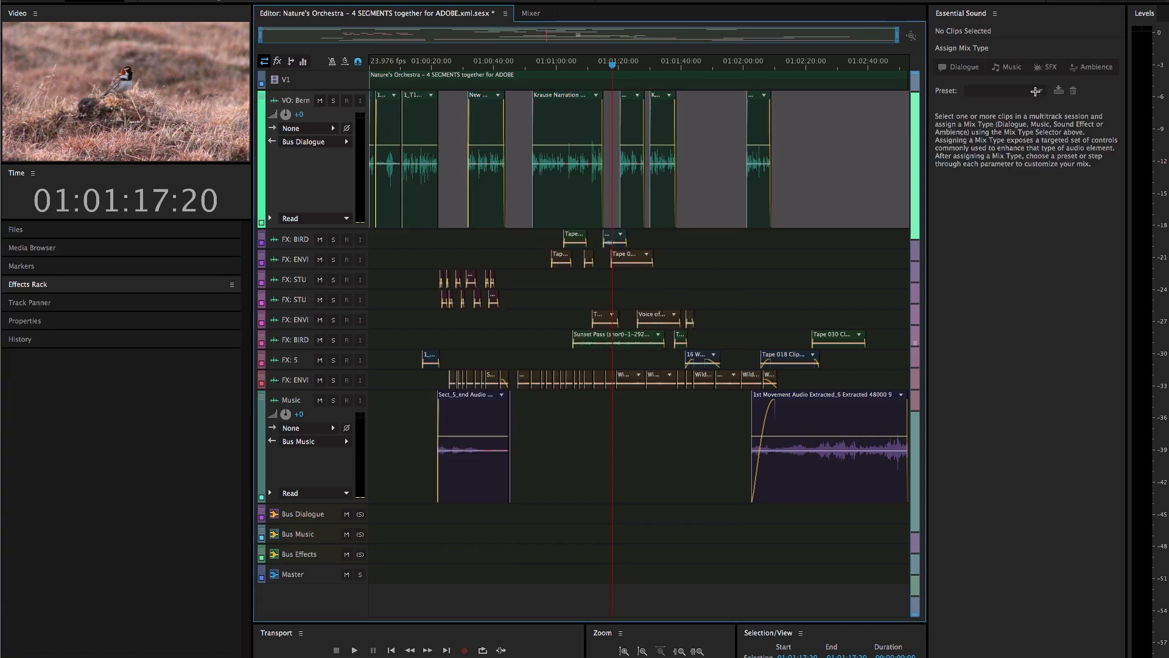
{"action": "mouse_move", "coordinate": [757, 174]}
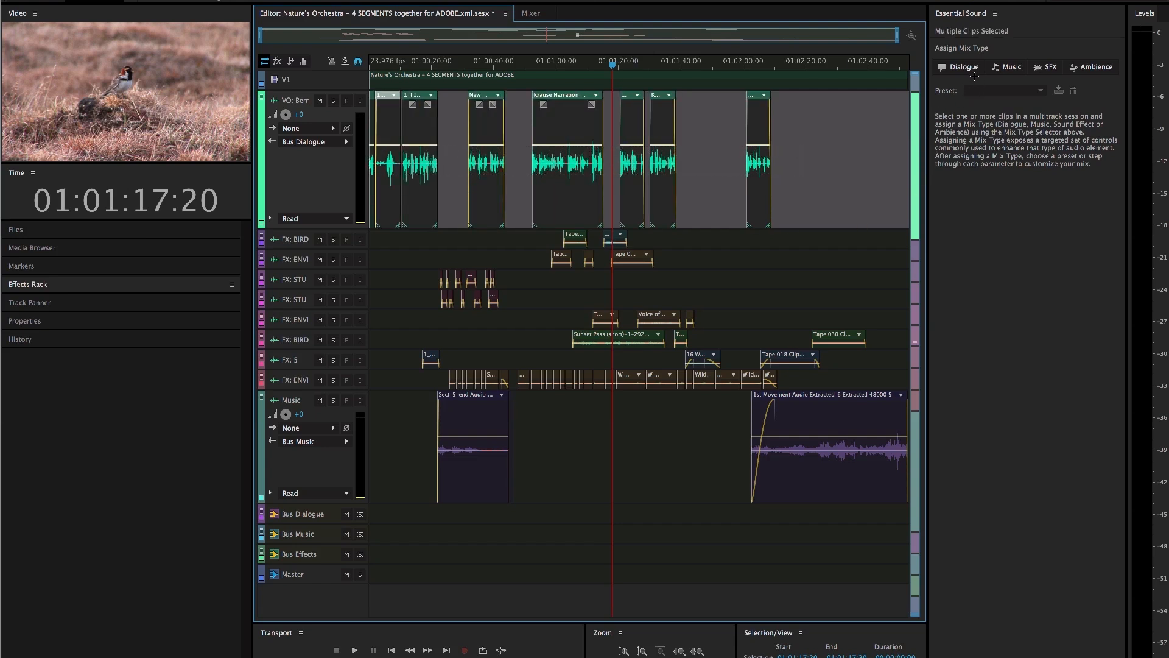
Select all narration clips on the VO track together.
{"action": "left_click", "coordinate": [963, 67]}
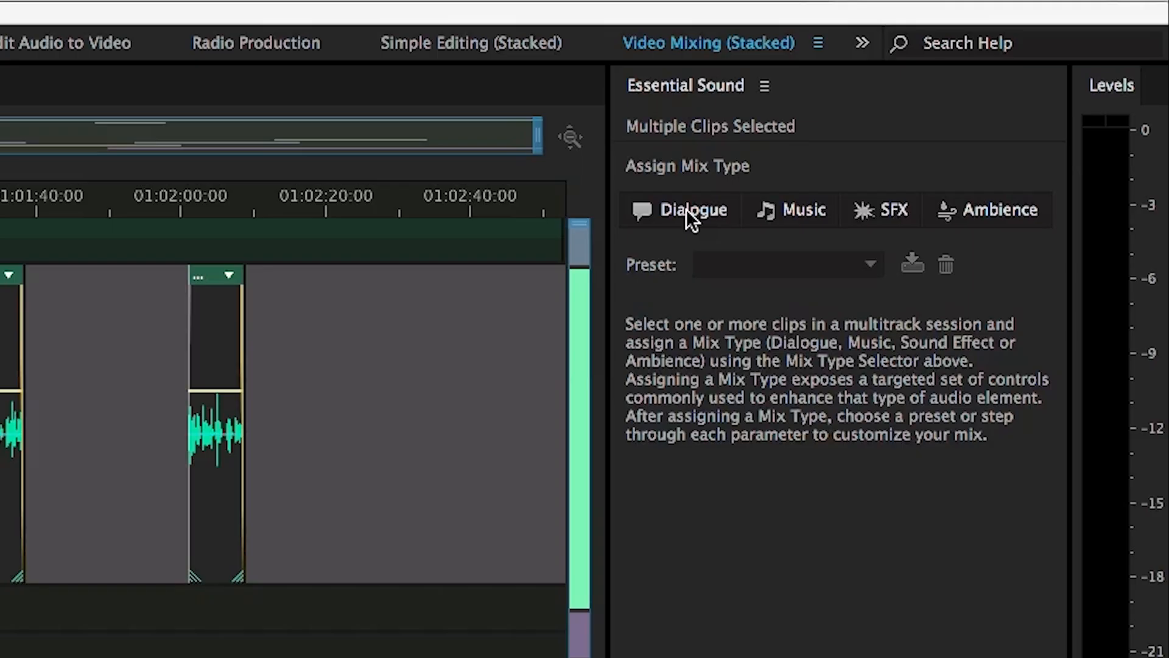
Tag the narration clips as Dialogue and scroll through Repair Sound and Improve Clarity.
{"action": "left_click", "coordinate": [679, 210]}
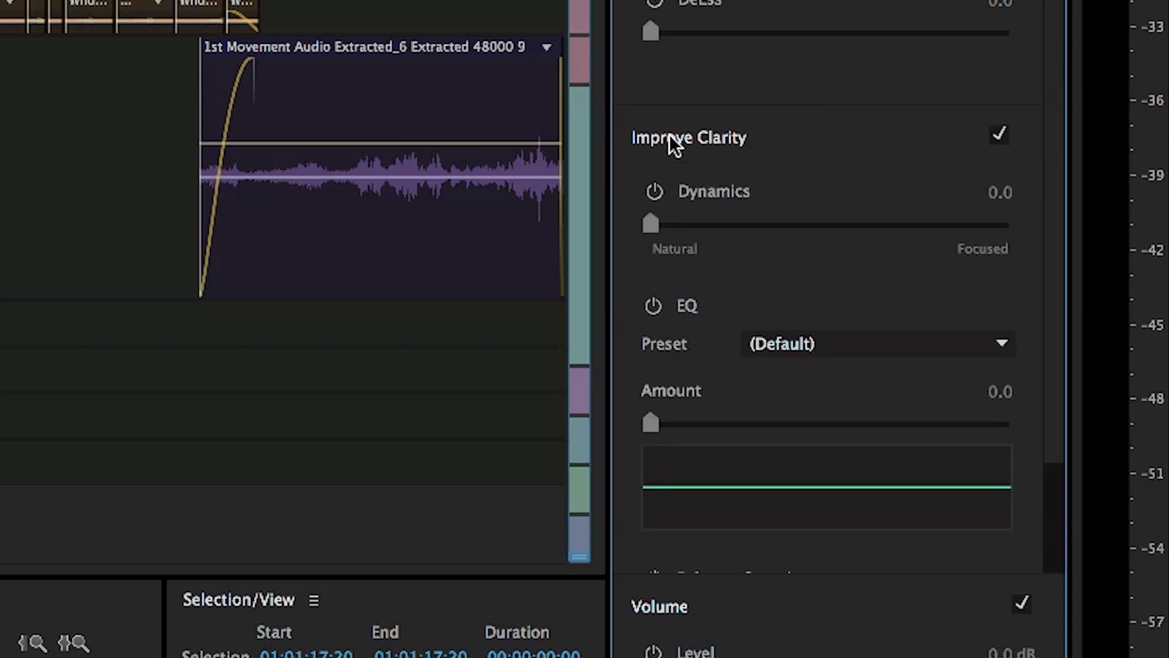
{"action": "mouse_move", "coordinate": [707, 291]}
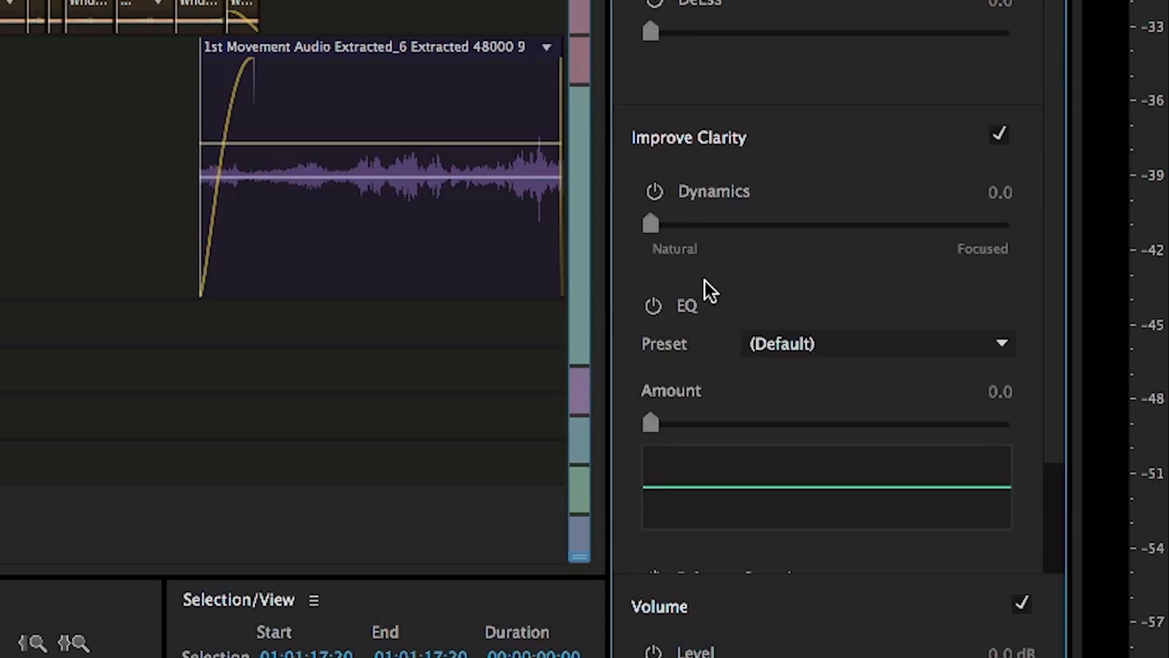
{"action": "scroll", "scroll_direction": "down", "scroll_amount": 3}
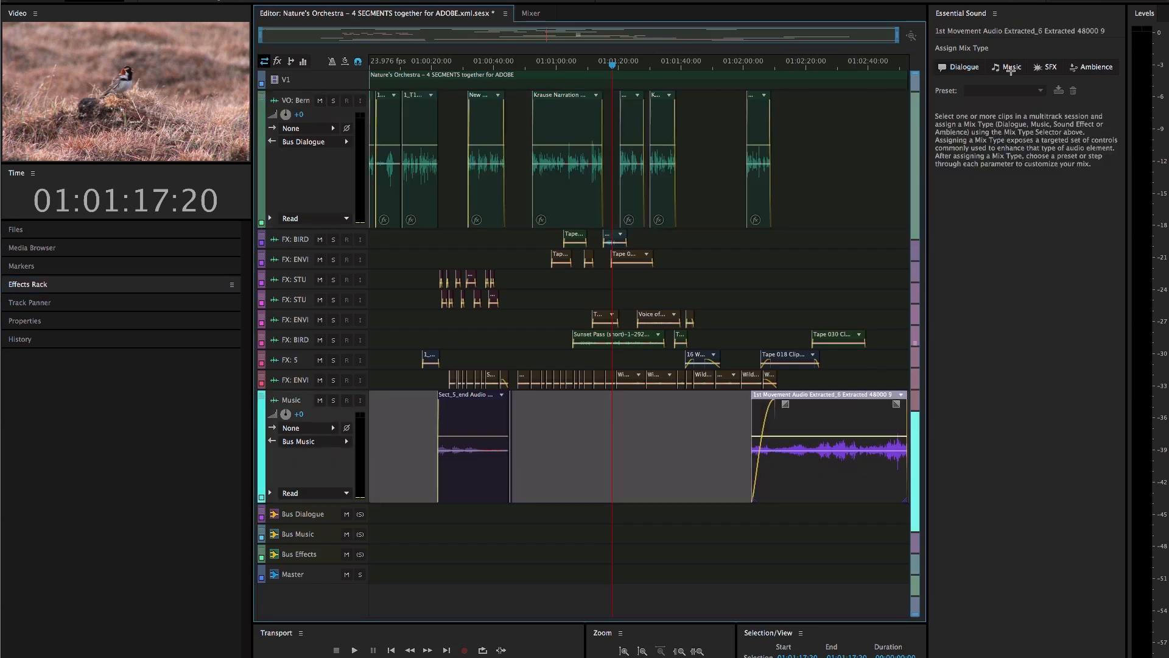
Tag 1st Movement as Music and Tape 030 as Ambience with stereo width 5.5.
{"action": "left_click", "coordinate": [1011, 67]}
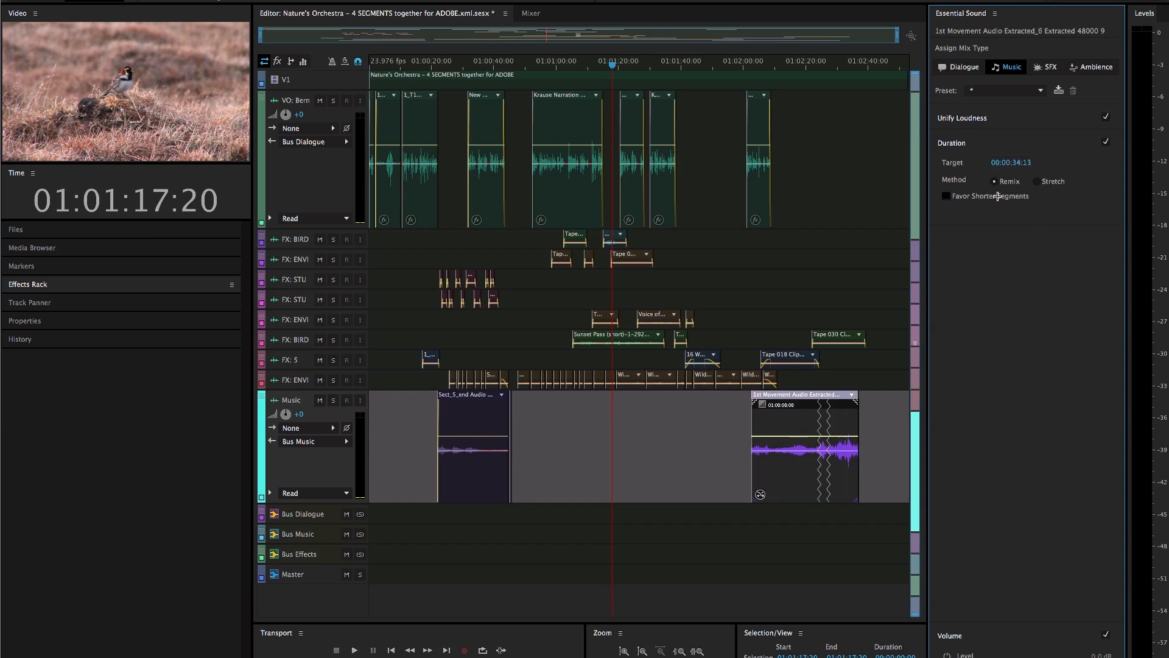
{"action": "left_click", "coordinate": [835, 334]}
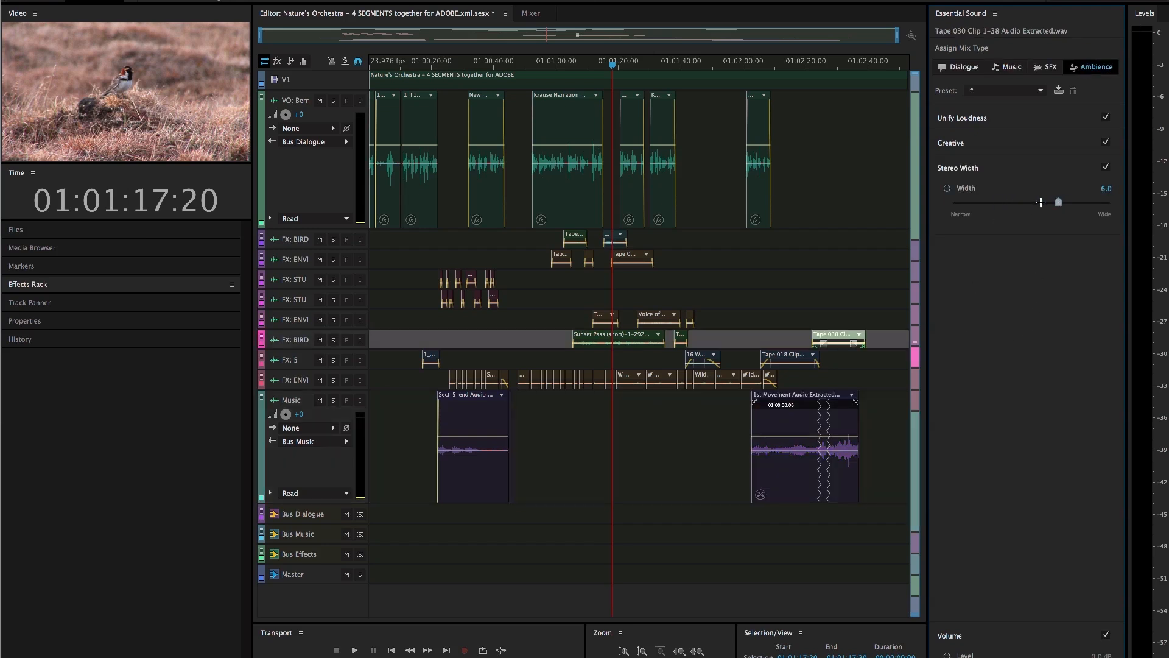
{"action": "left_click_drag", "start_coordinate": [1059, 202], "coordinate": [1040, 202]}
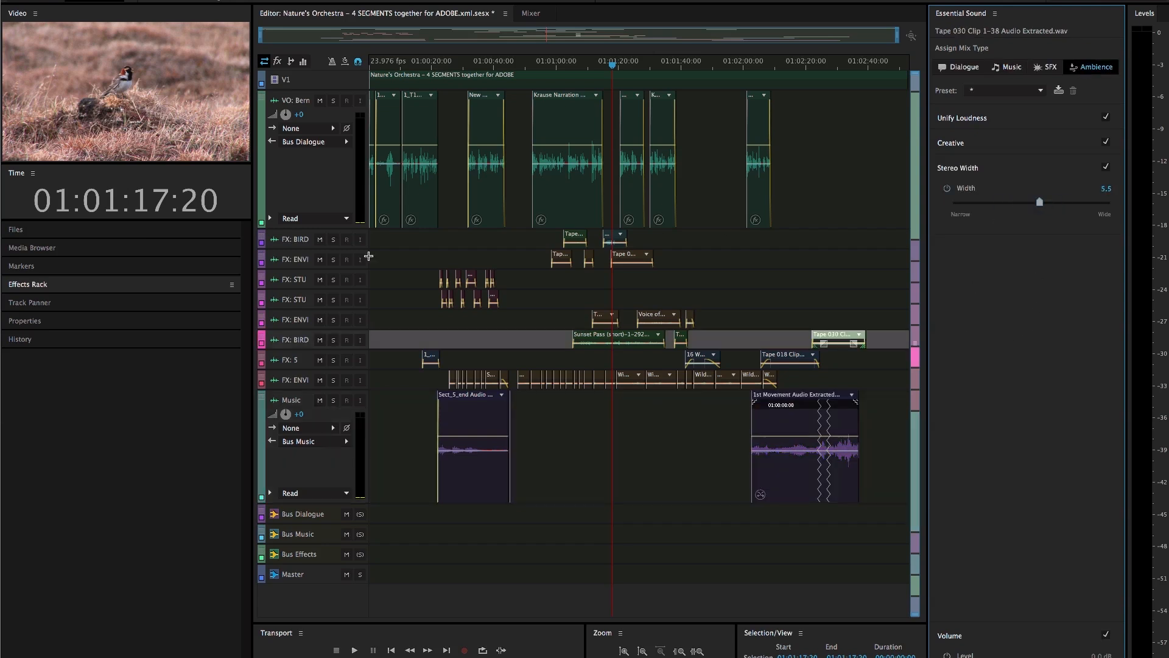
{"action": "left_click", "coordinate": [994, 13]}
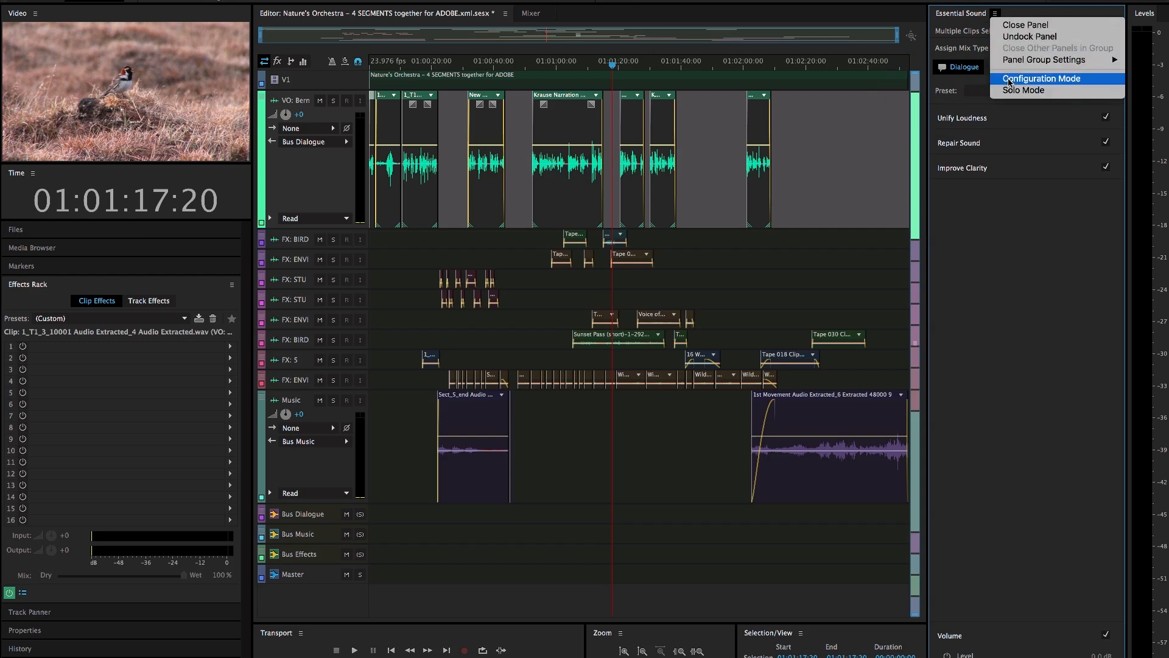
Set Dialogue defaults to -20 LUFS with minimum noise reduction, then close the panel.
{"action": "left_click", "coordinate": [1039, 78]}
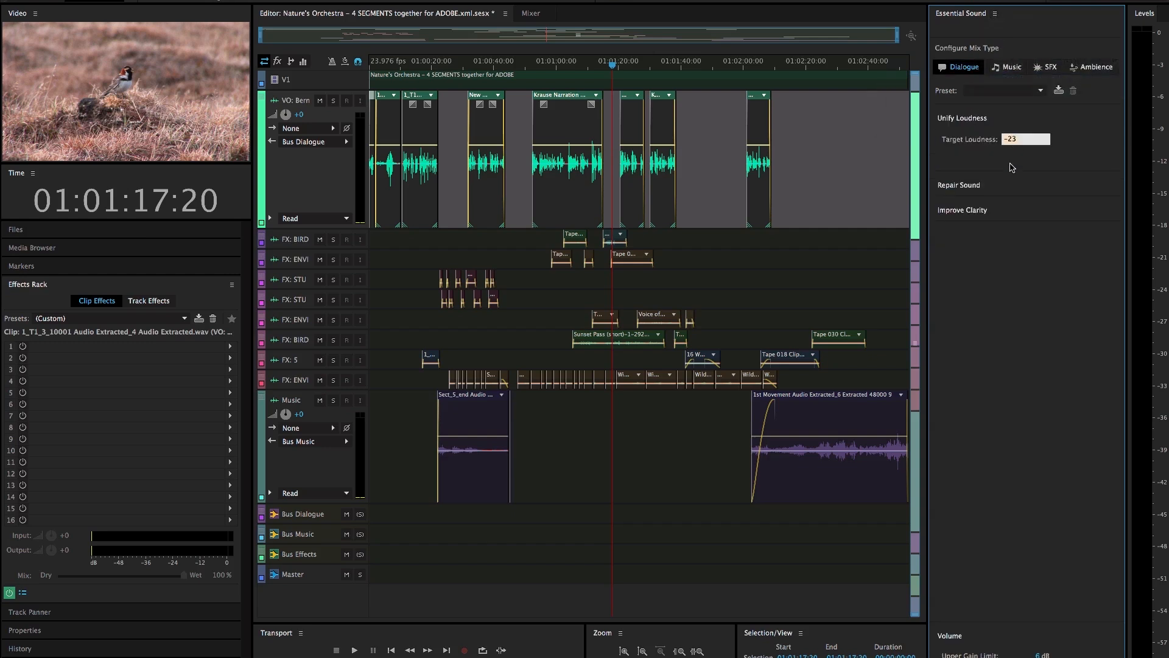
{"action": "left_click", "coordinate": [959, 185]}
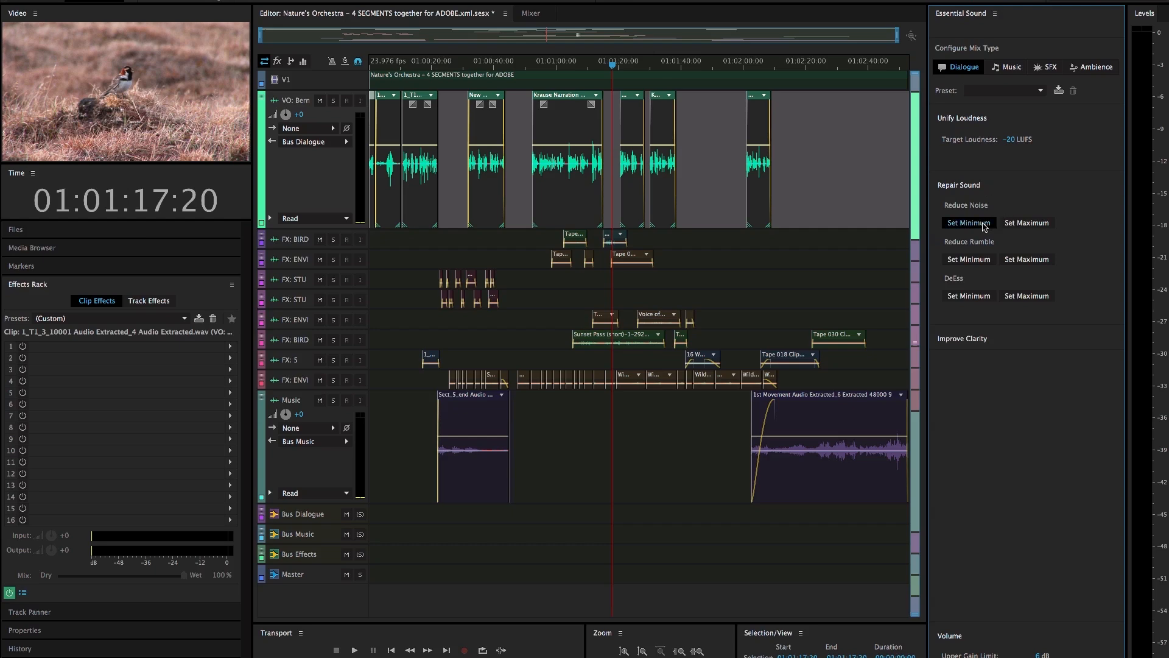
{"action": "left_click", "coordinate": [968, 222]}
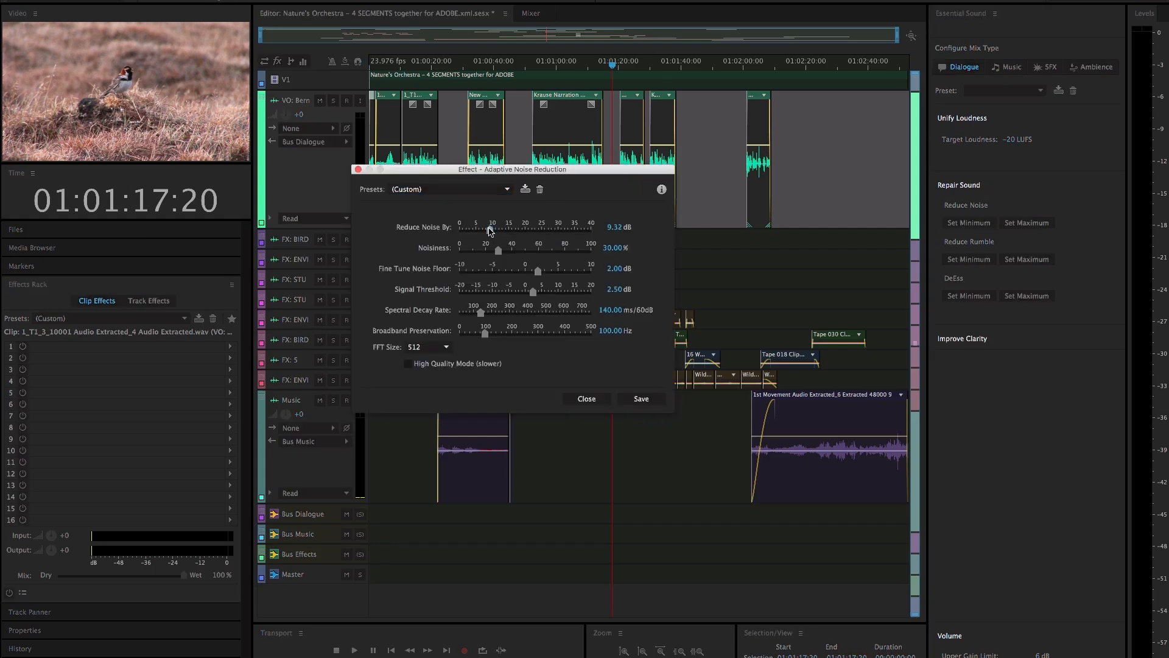
{"action": "left_click", "coordinate": [961, 13]}
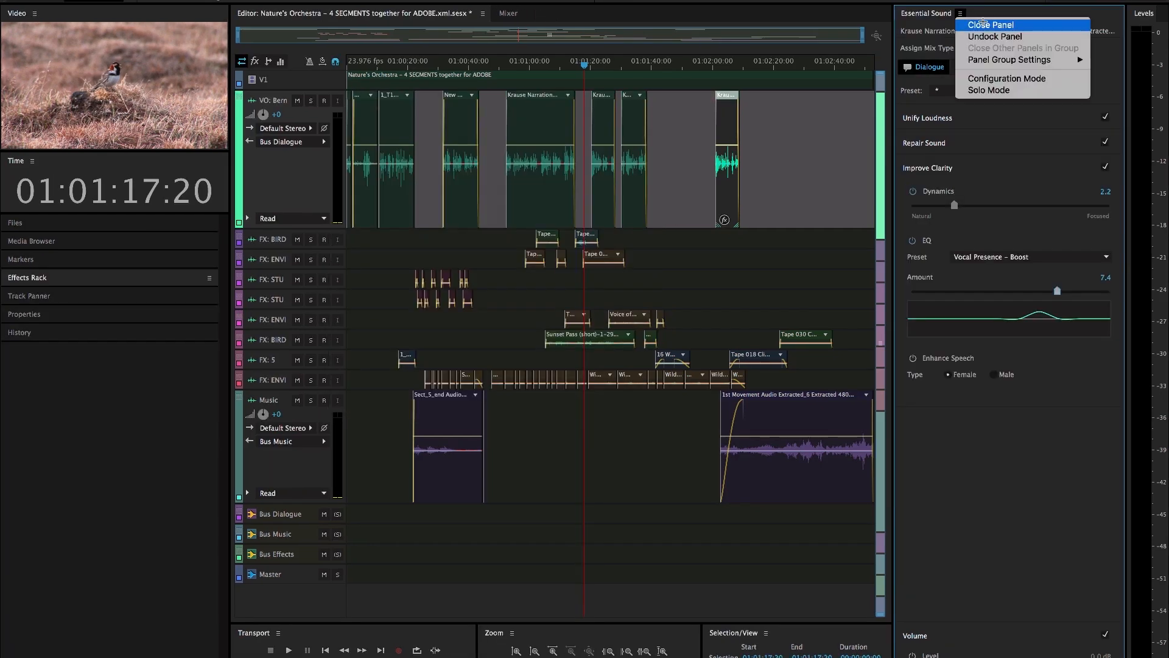
{"action": "left_click", "coordinate": [990, 24]}
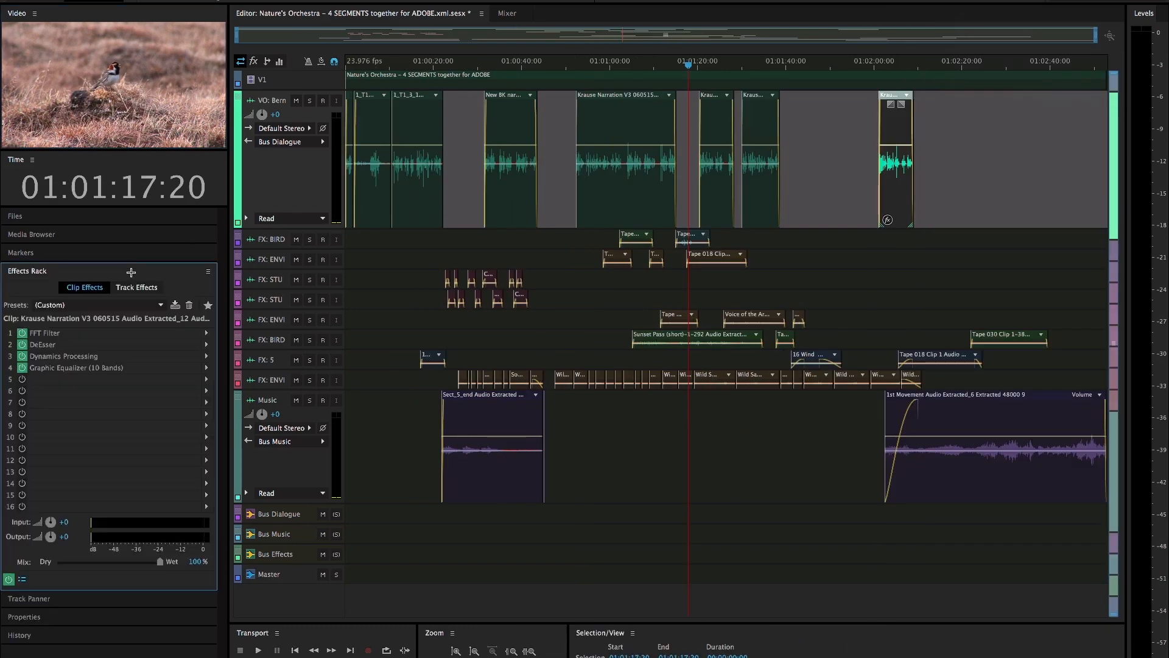